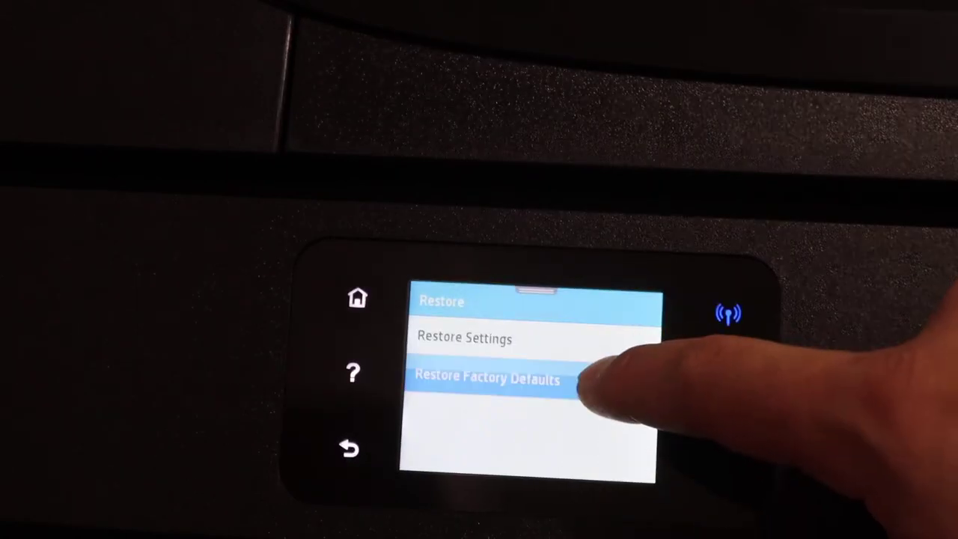
Step: Choose Restore Factory Defaults on the Restore screen
left_click(486, 380)
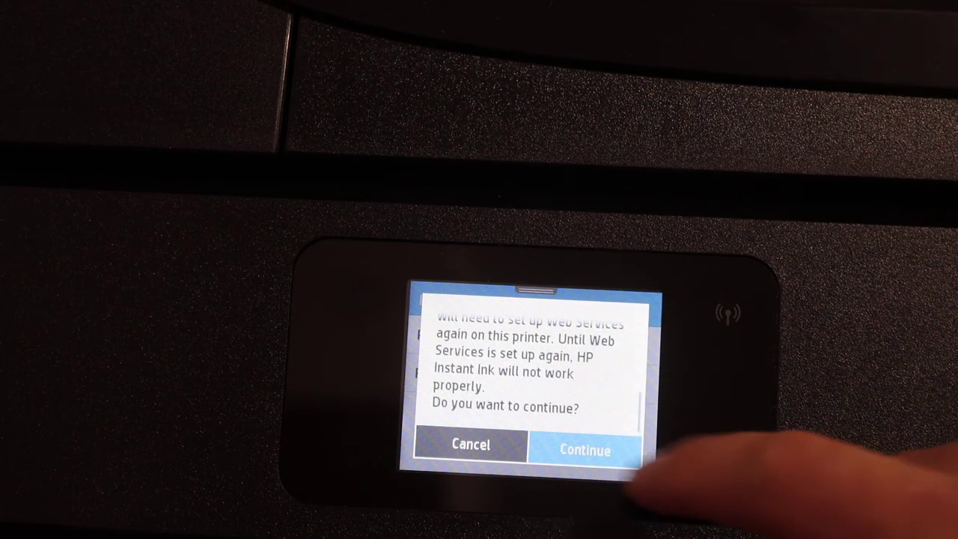
Step: Confirm the factory reset past the Web Services and HP Instant Ink warning
left_click(583, 449)
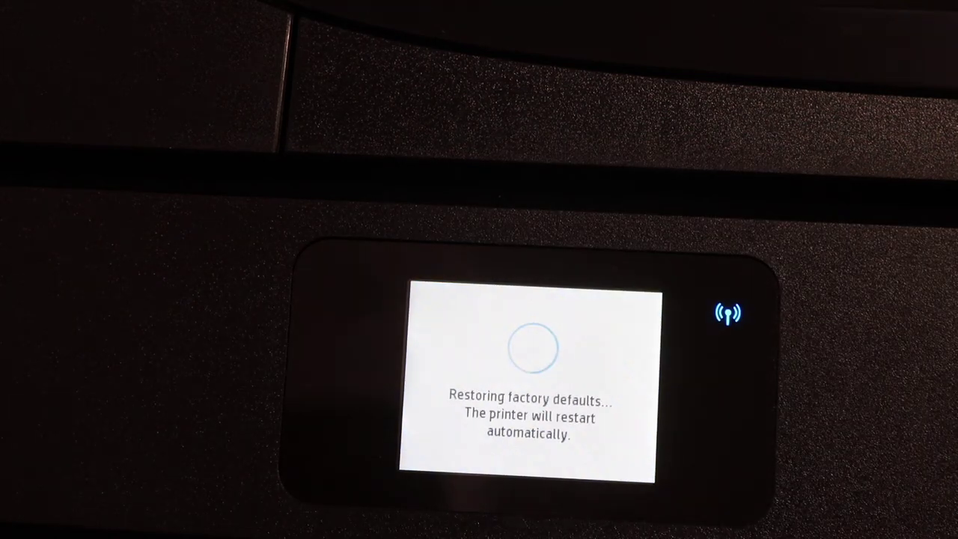